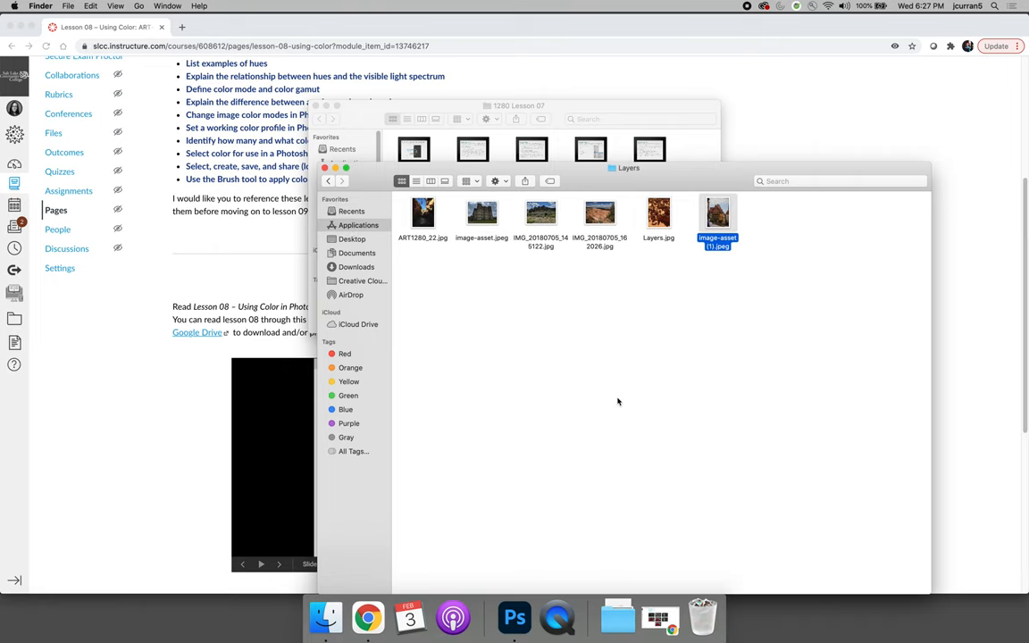
# - Launch ColorSync Utility from Applications > Utilities in Finder
pyautogui.click(358, 225)
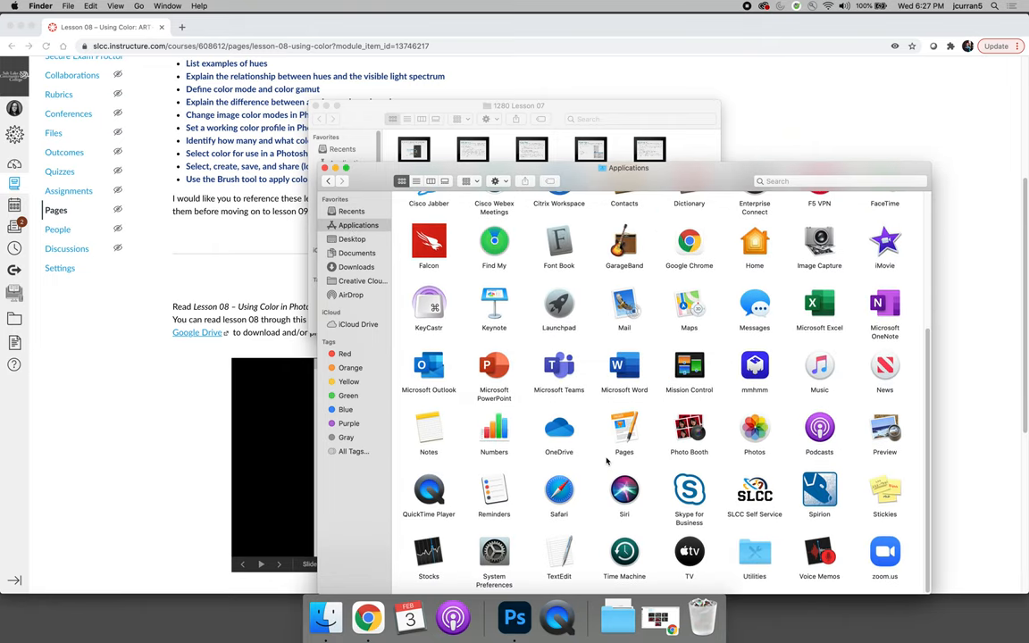
pyautogui.moveTo(523, 536)
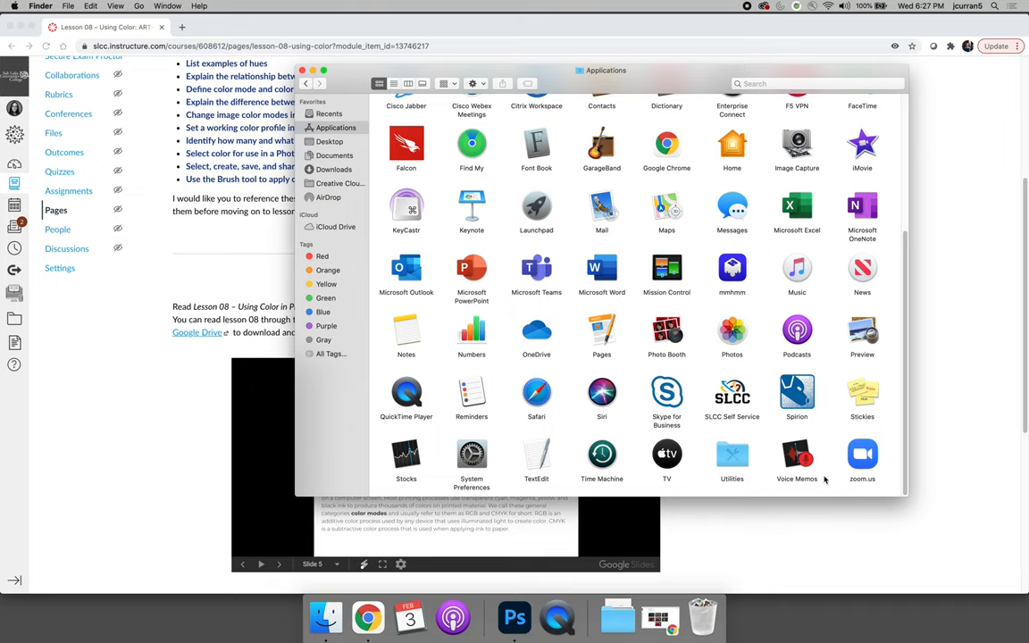
pyautogui.doubleClick(732, 459)
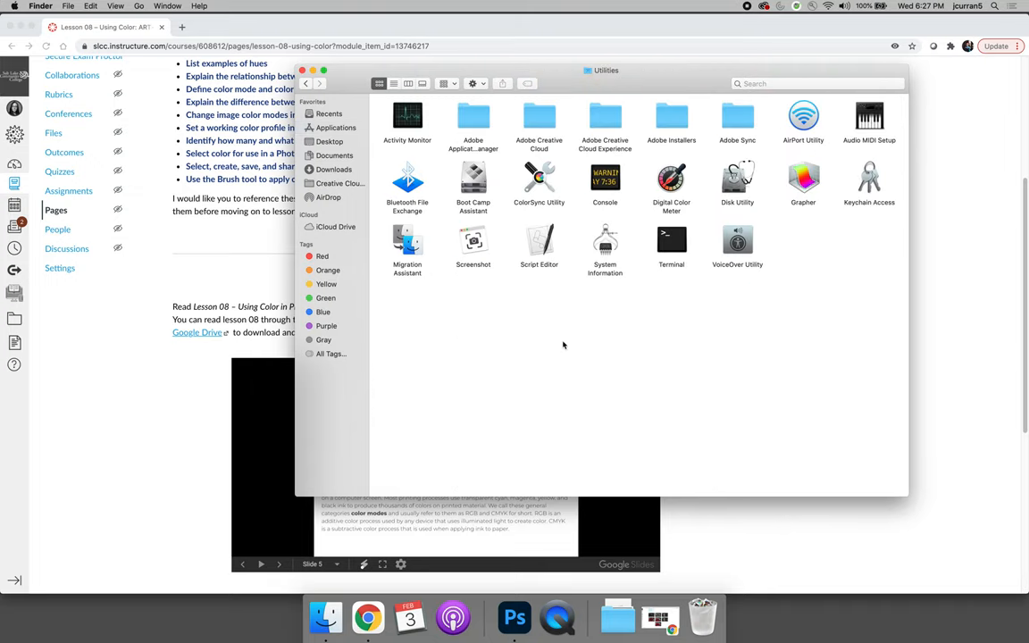
pyautogui.doubleClick(538, 179)
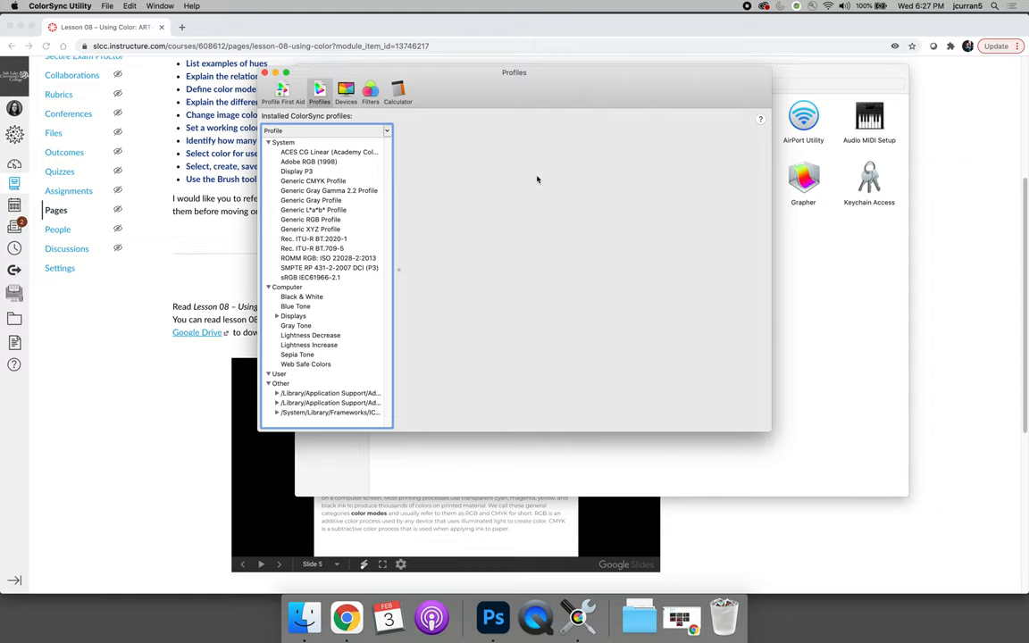
# - Select the ACES CG Linear profile and rotate its Lab gamut plot to another angle
pyautogui.click(329, 152)
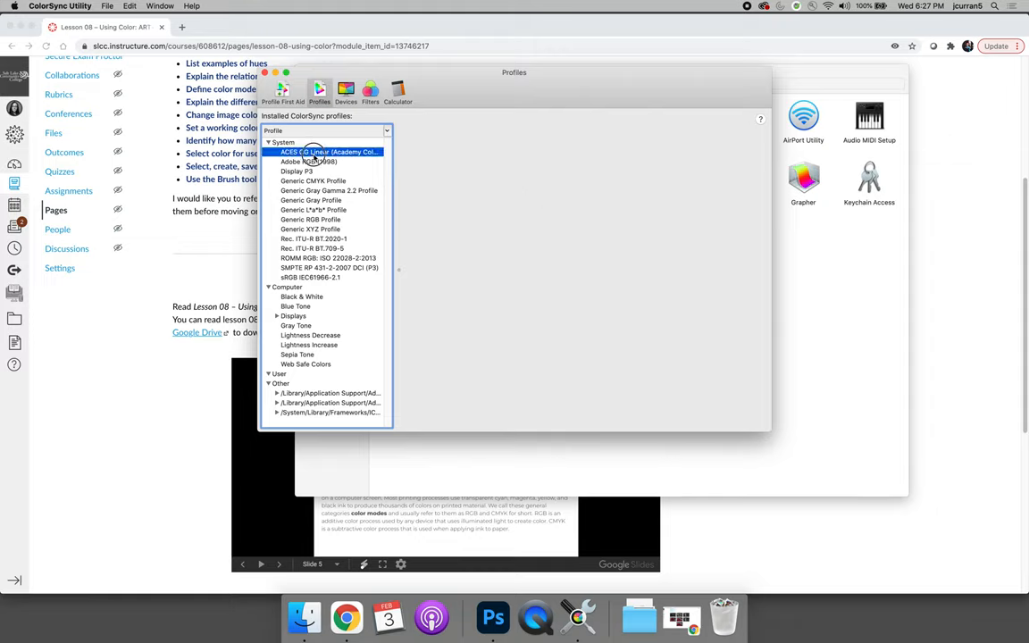
pyautogui.click(329, 152)
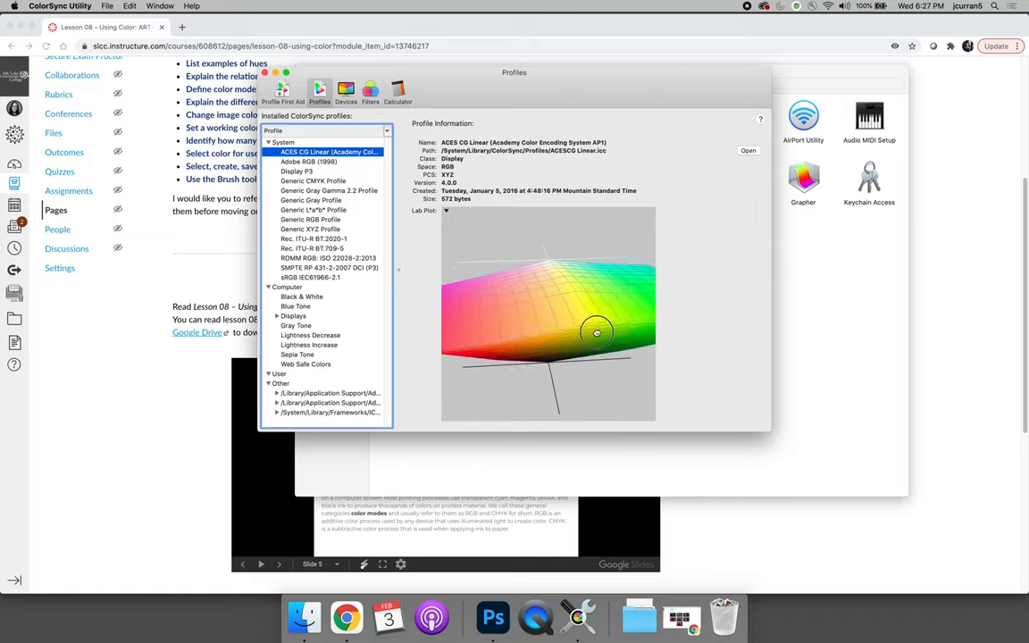
pyautogui.moveTo(597, 332); pyautogui.dragTo(592, 318)
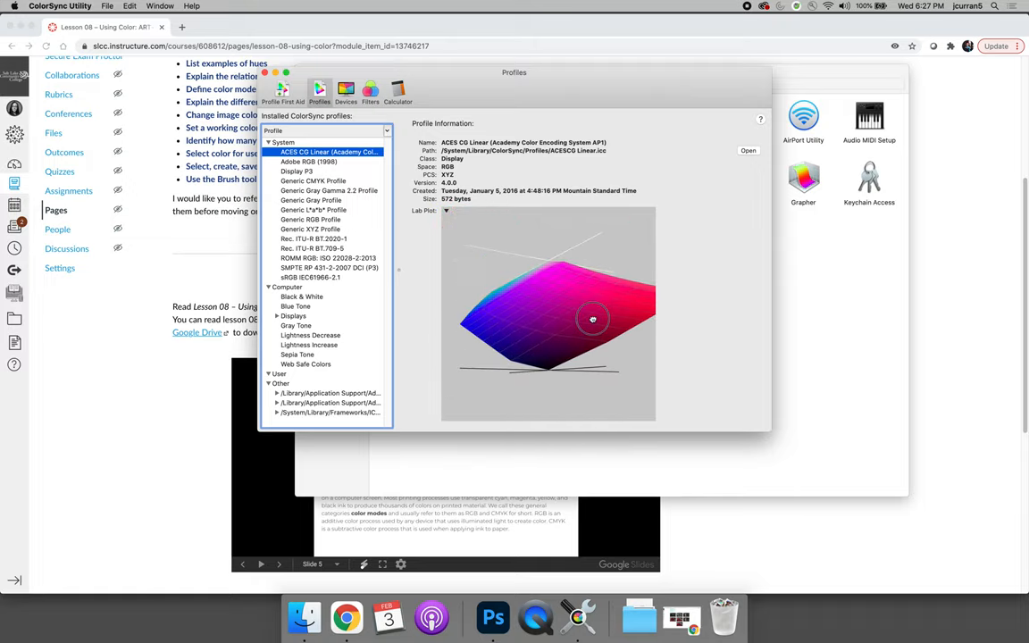
# - Display the Adobe RGB (1998) gamut and orbit it to view from another side
pyautogui.click(309, 161)
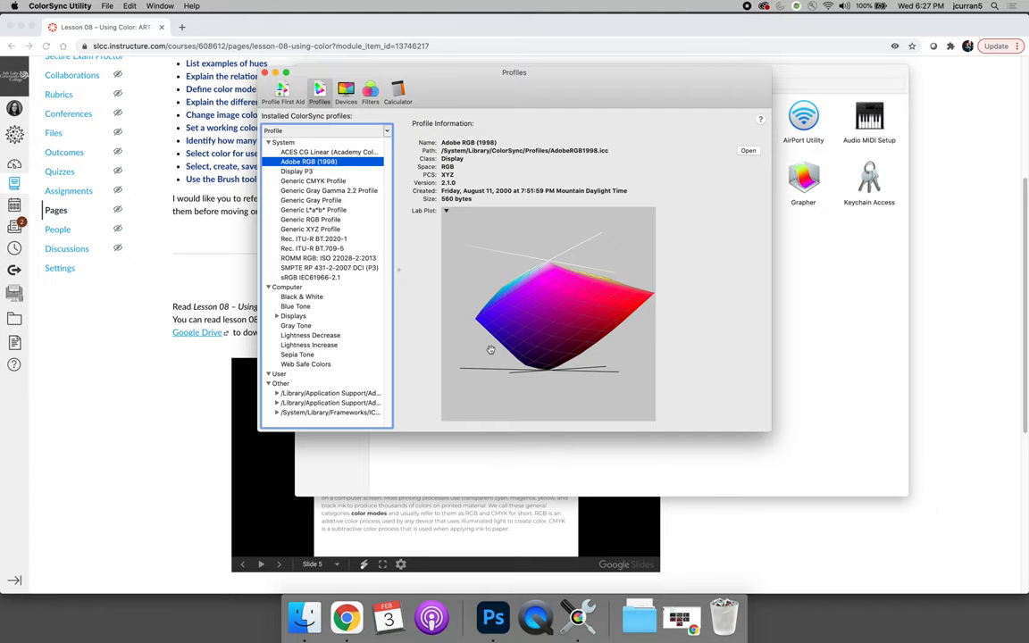
pyautogui.moveTo(554, 325)
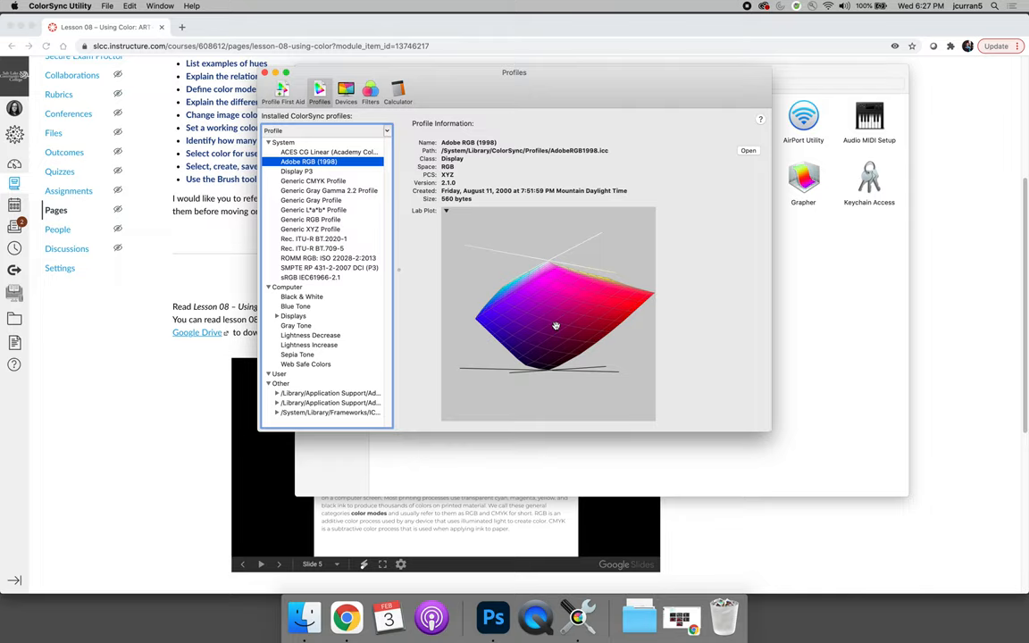
pyautogui.moveTo(555, 325); pyautogui.dragTo(512, 295)
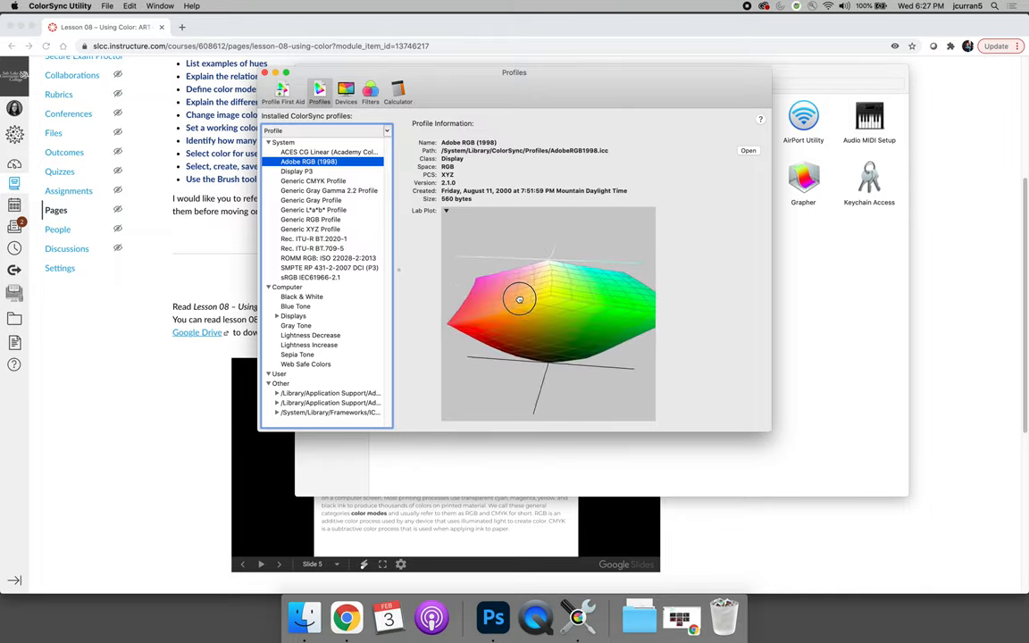
pyautogui.moveTo(519, 299); pyautogui.dragTo(575, 260)
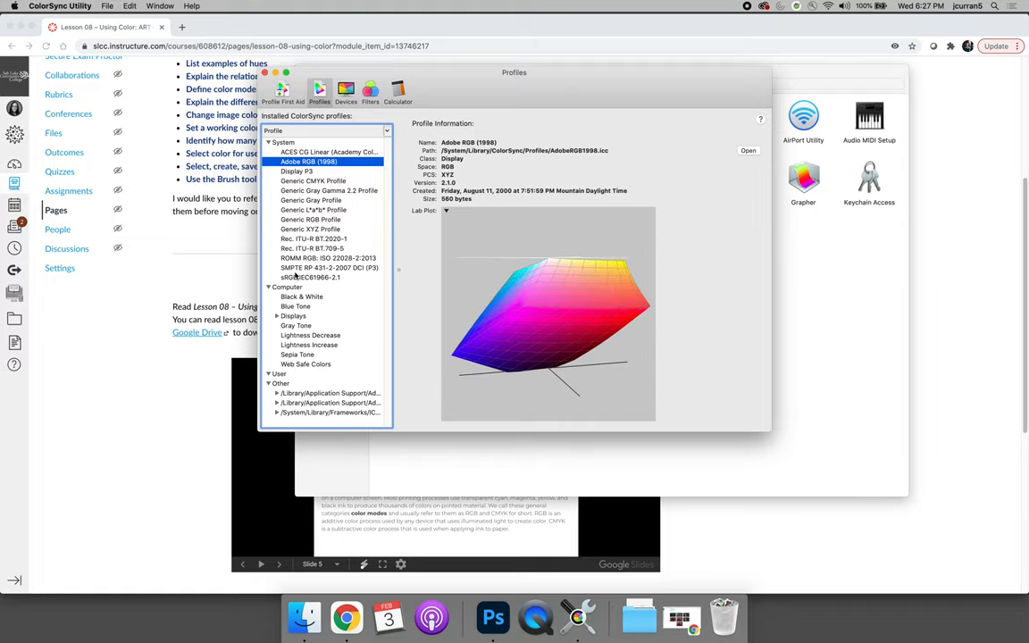
# - Alternate between sRGB IEC61966-2.1 and Adobe RGB (1998) gamuts, ending on Adobe RGB (1998)
pyautogui.click(310, 276)
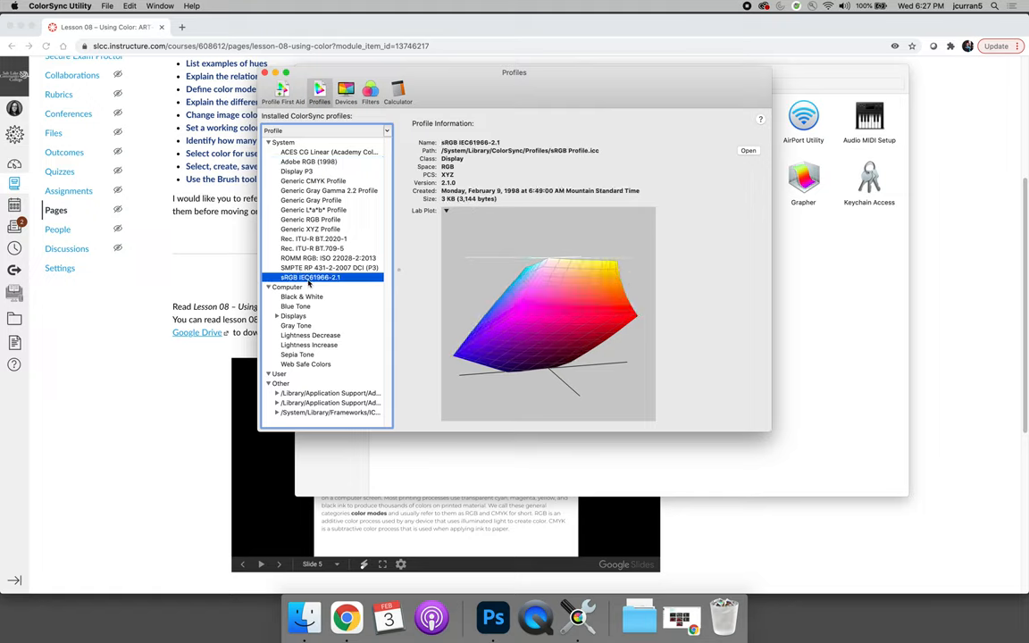
pyautogui.click(308, 162)
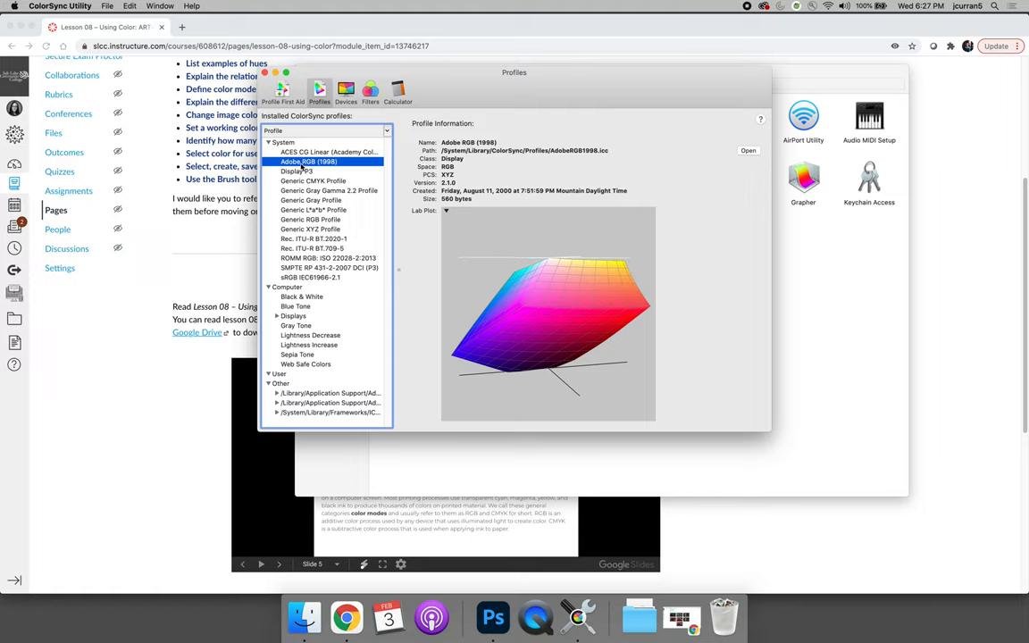
pyautogui.click(310, 277)
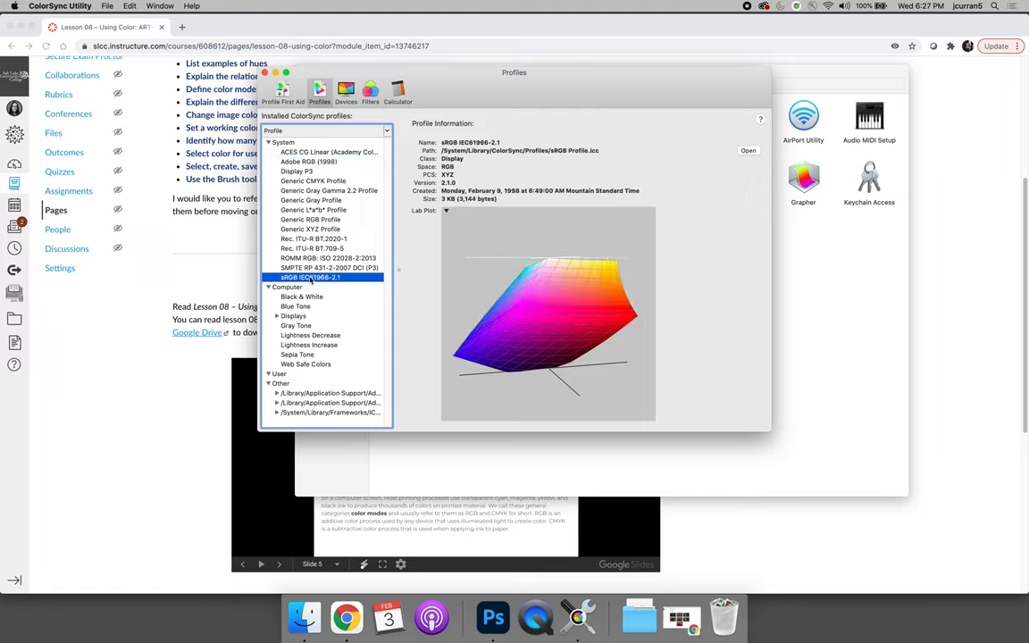
pyautogui.click(309, 162)
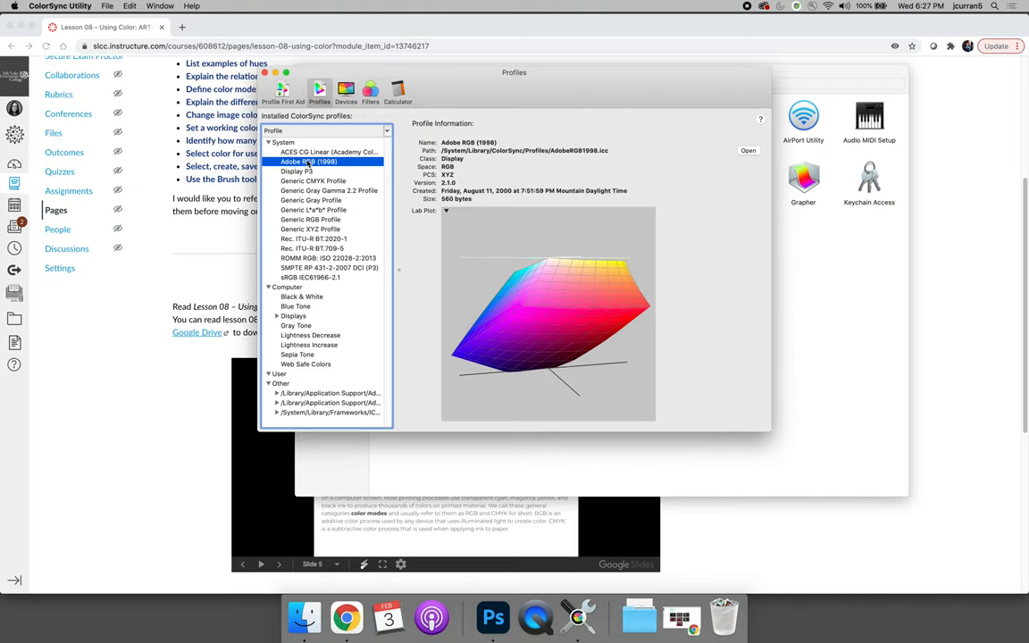
pyautogui.click(446, 212)
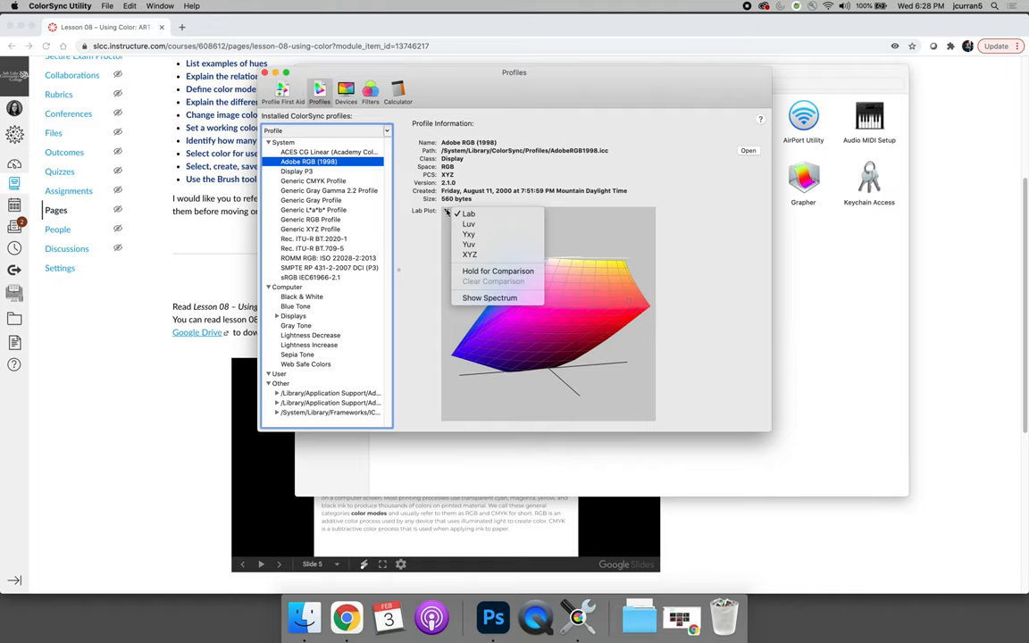
pyautogui.moveTo(497, 271)
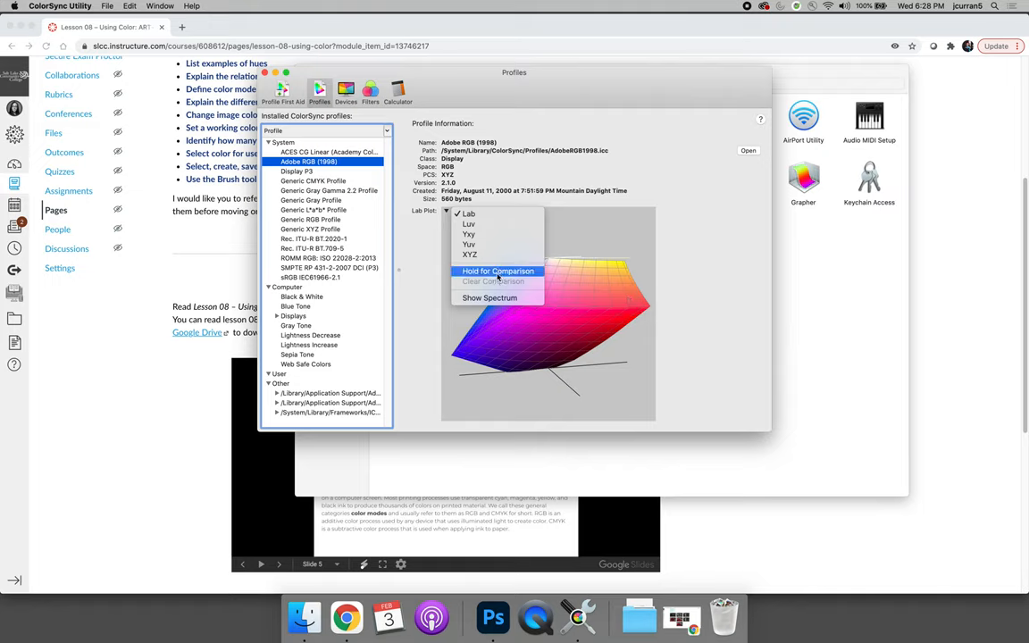
# - Hold the Adobe RGB gamut for comparison and select sRGB IEC61966-2.1 against it
pyautogui.click(498, 271)
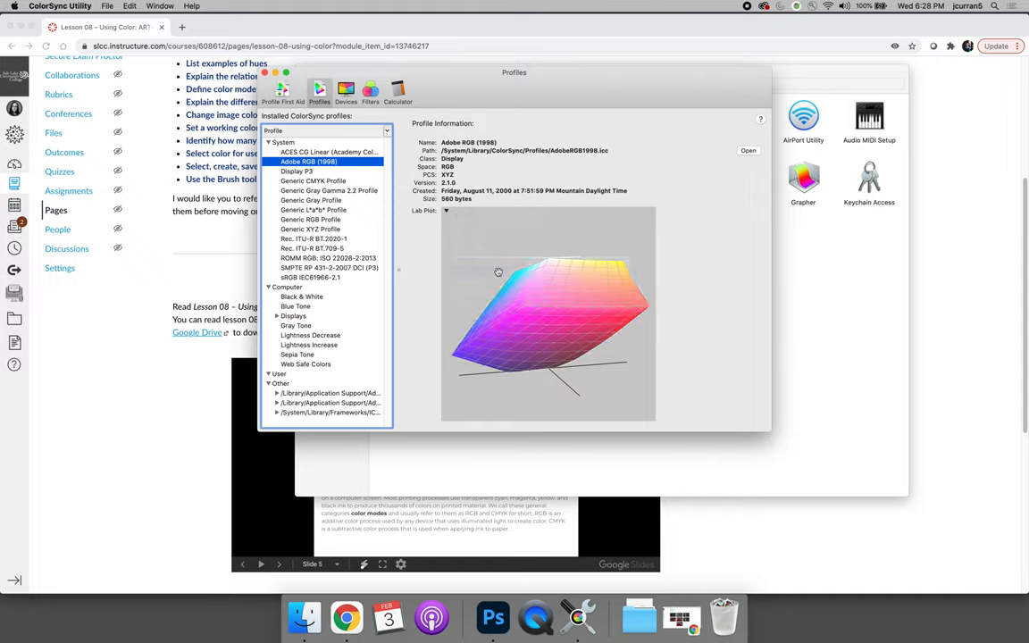
pyautogui.moveTo(314, 278)
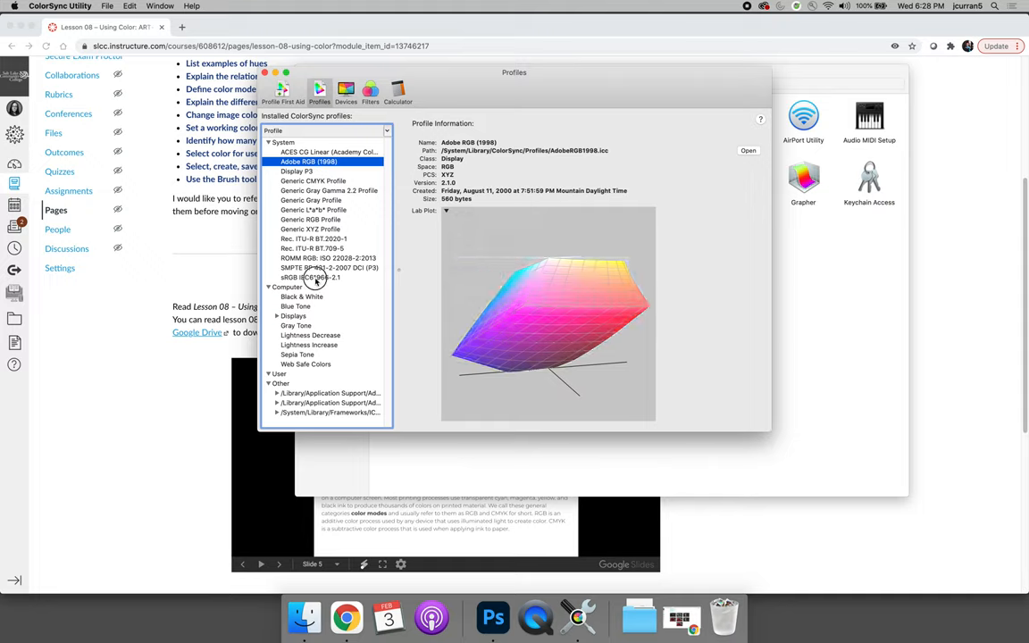
pyautogui.click(310, 277)
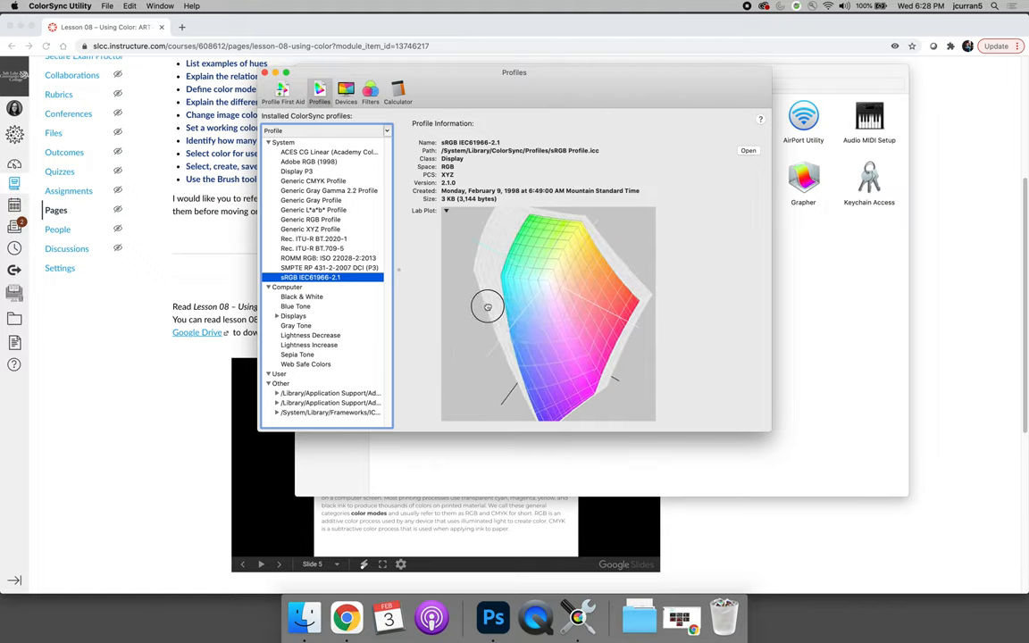
# - Orbit the sRGB gamut edge-on, from above and underneath against the gray Adobe RGB overlay
pyautogui.moveTo(487, 306); pyautogui.dragTo(460, 310)
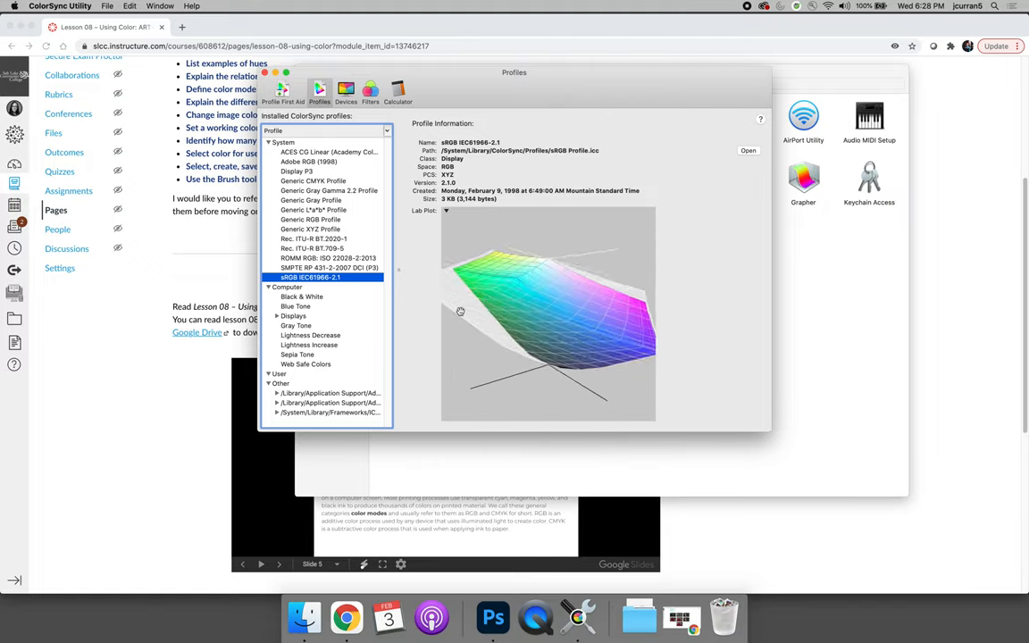
pyautogui.moveTo(460, 311); pyautogui.dragTo(558, 288)
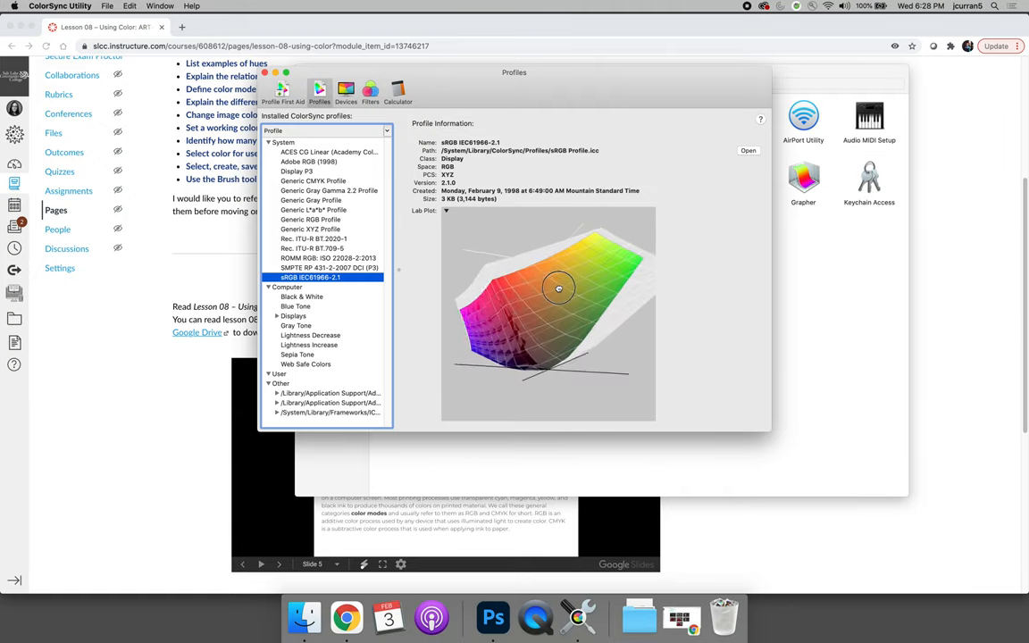
pyautogui.moveTo(558, 288); pyautogui.dragTo(570, 270)
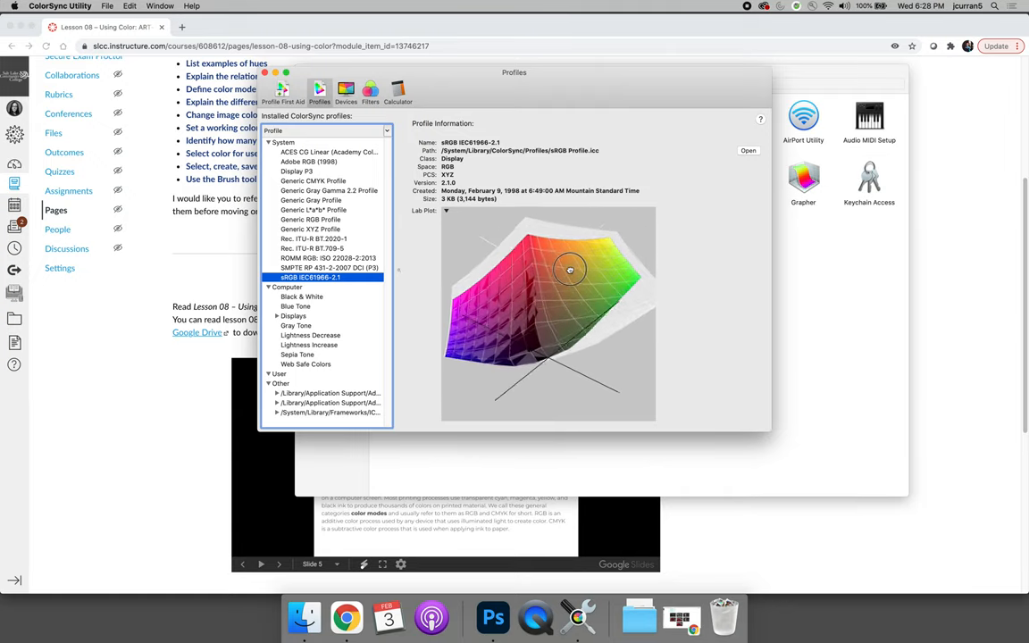
pyautogui.moveTo(570, 270); pyautogui.dragTo(502, 326)
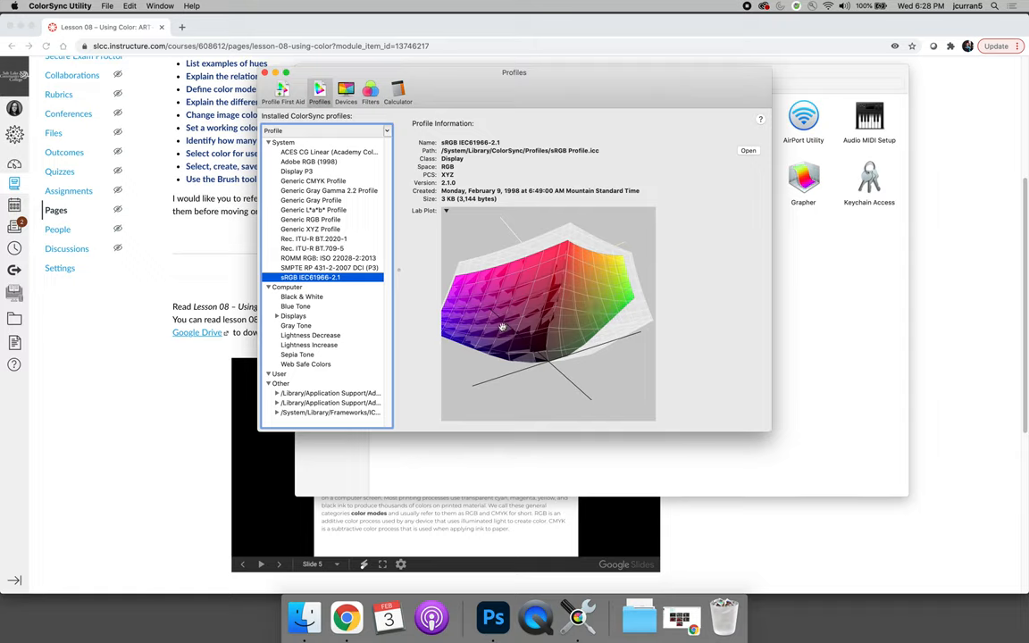
pyautogui.moveTo(505, 289)
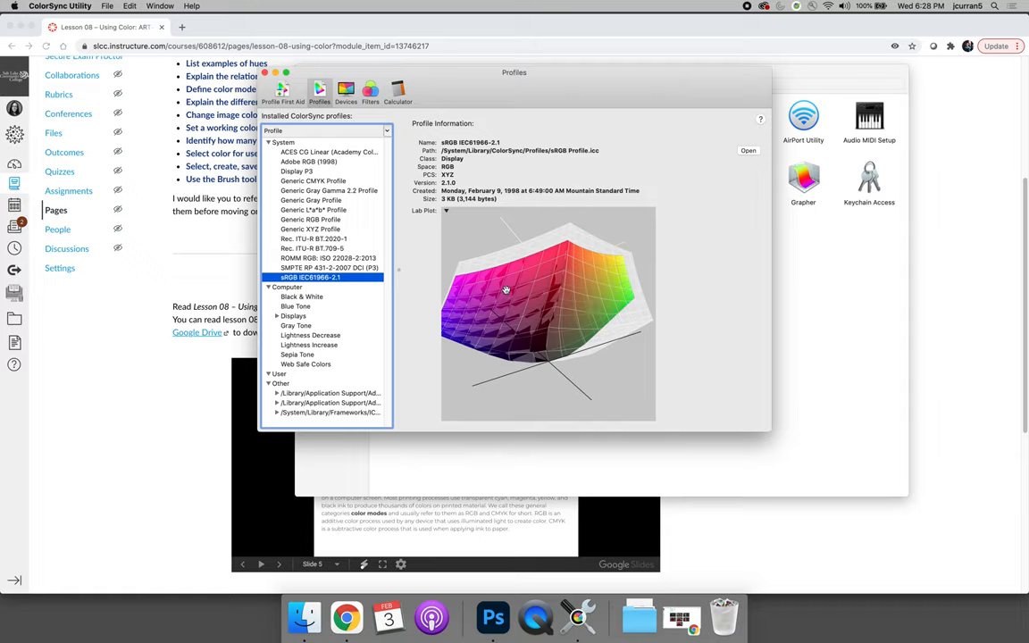
pyautogui.moveTo(505, 290); pyautogui.dragTo(510, 286)
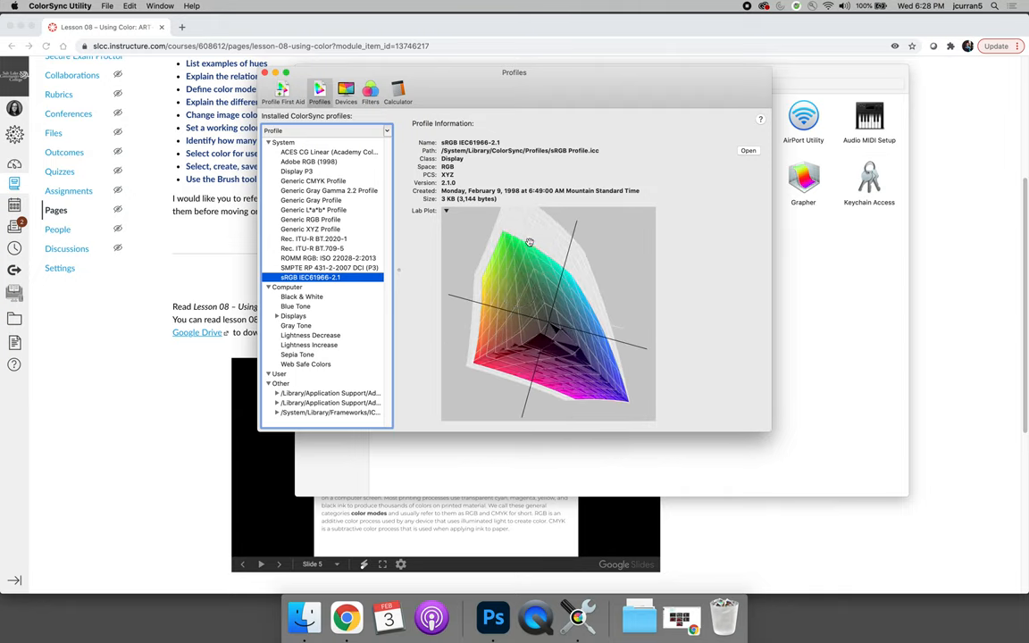
pyautogui.moveTo(603, 279)
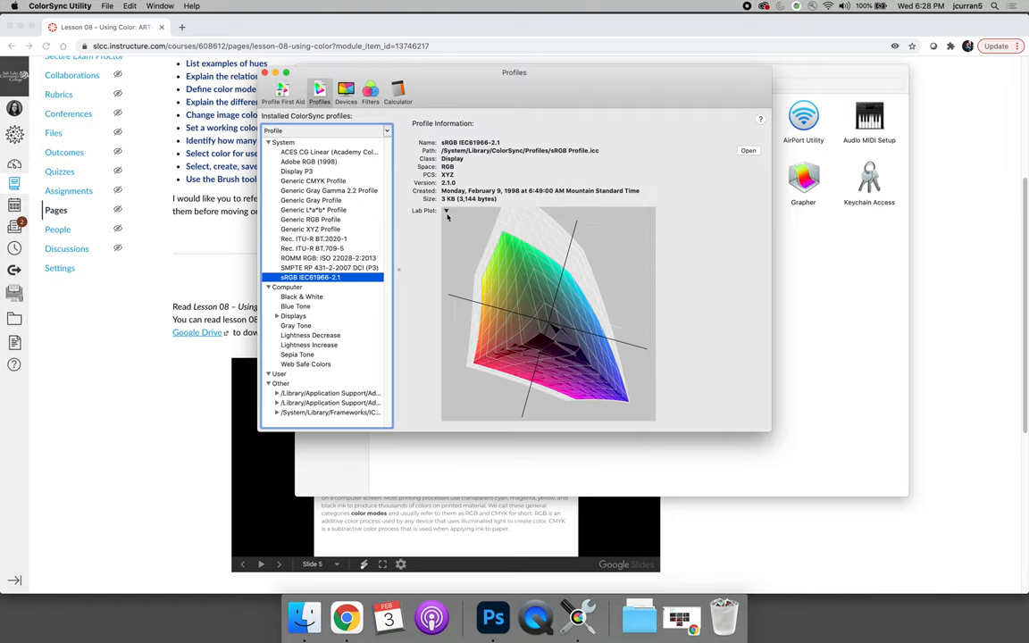
pyautogui.moveTo(328, 221)
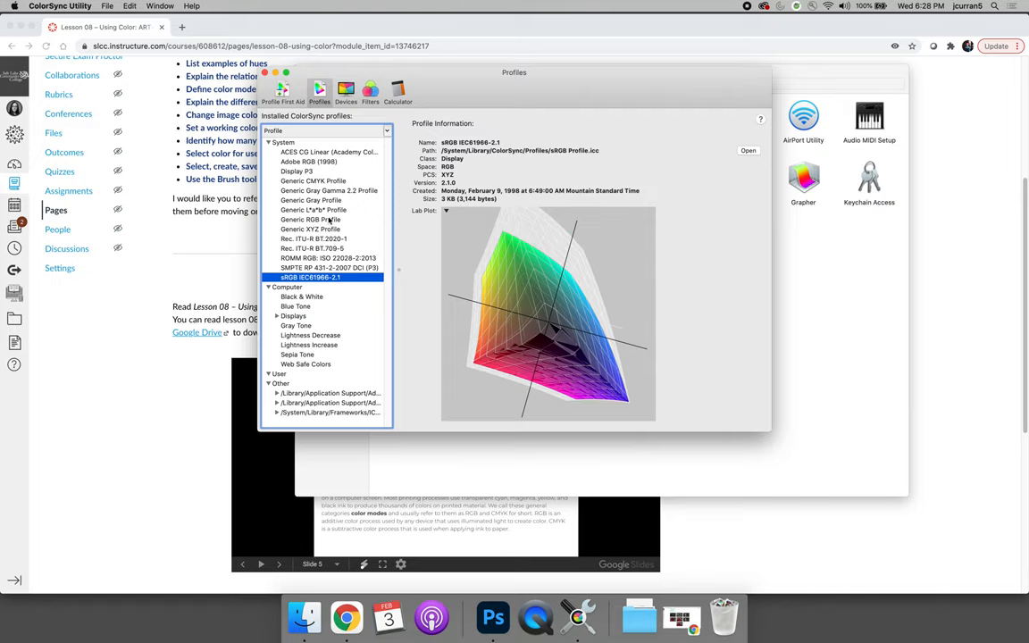
pyautogui.moveTo(312, 282)
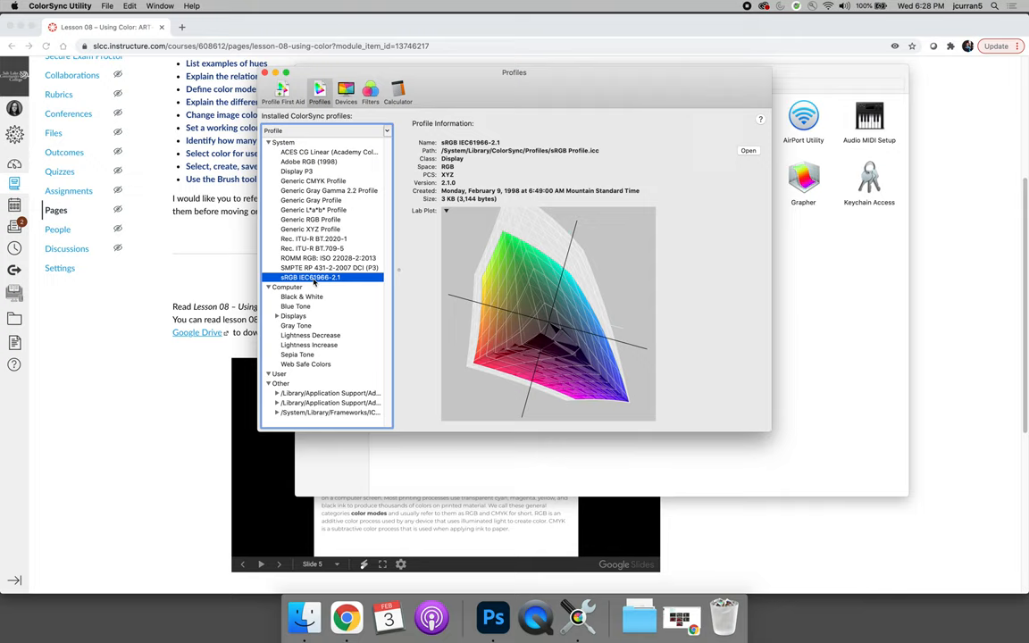
# - Show the Generic CMYK Profile gamut and orbit it from above and the side against the overlay
pyautogui.click(314, 180)
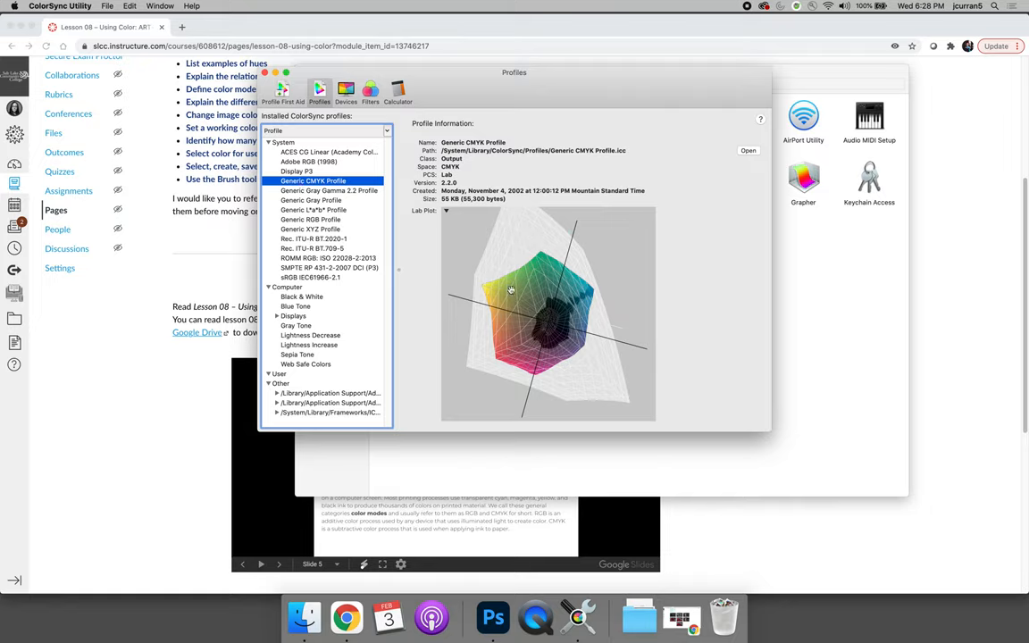
pyautogui.moveTo(511, 288); pyautogui.dragTo(578, 305)
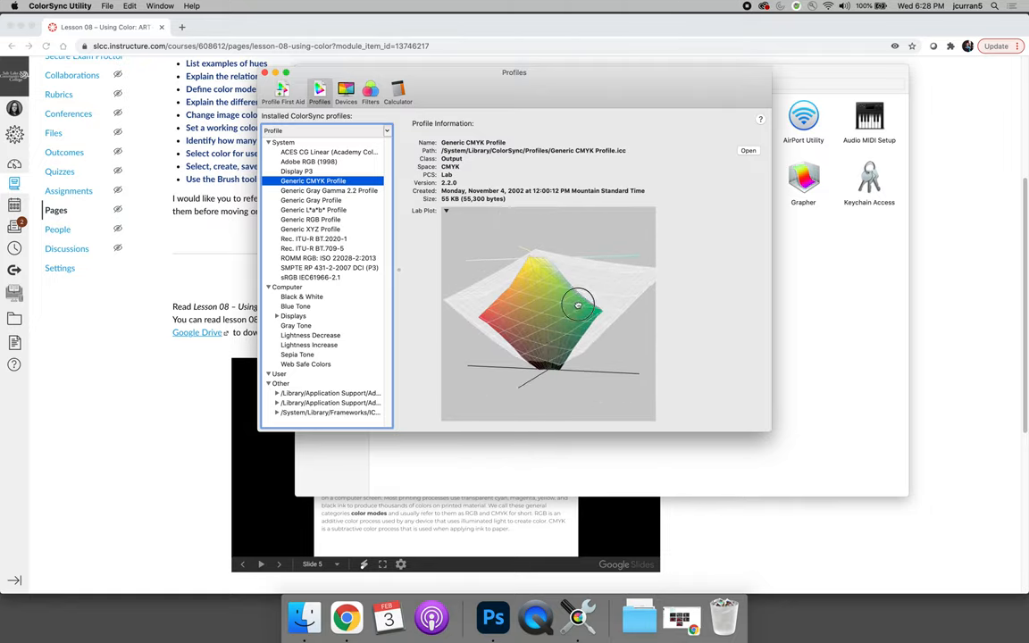
pyautogui.moveTo(577, 304); pyautogui.dragTo(575, 352)
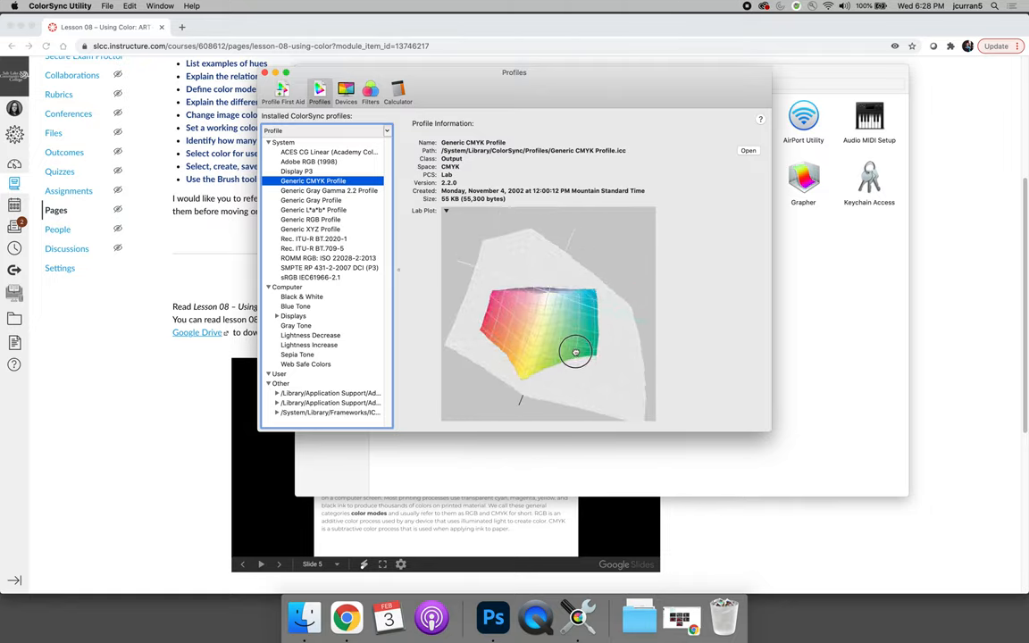
pyautogui.moveTo(576, 351); pyautogui.dragTo(540, 297)
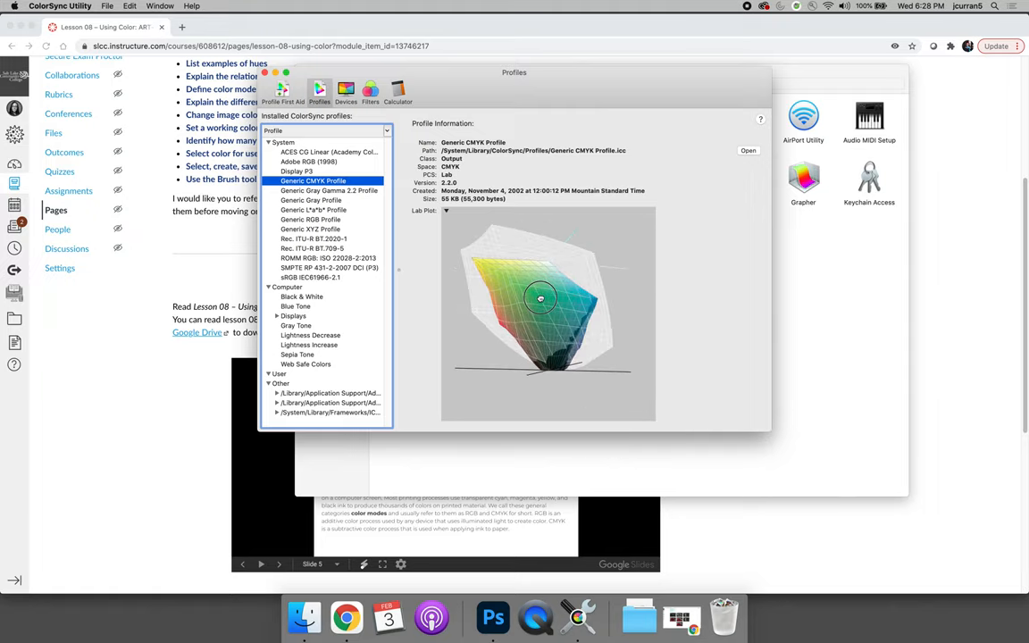
pyautogui.moveTo(540, 297); pyautogui.dragTo(506, 297)
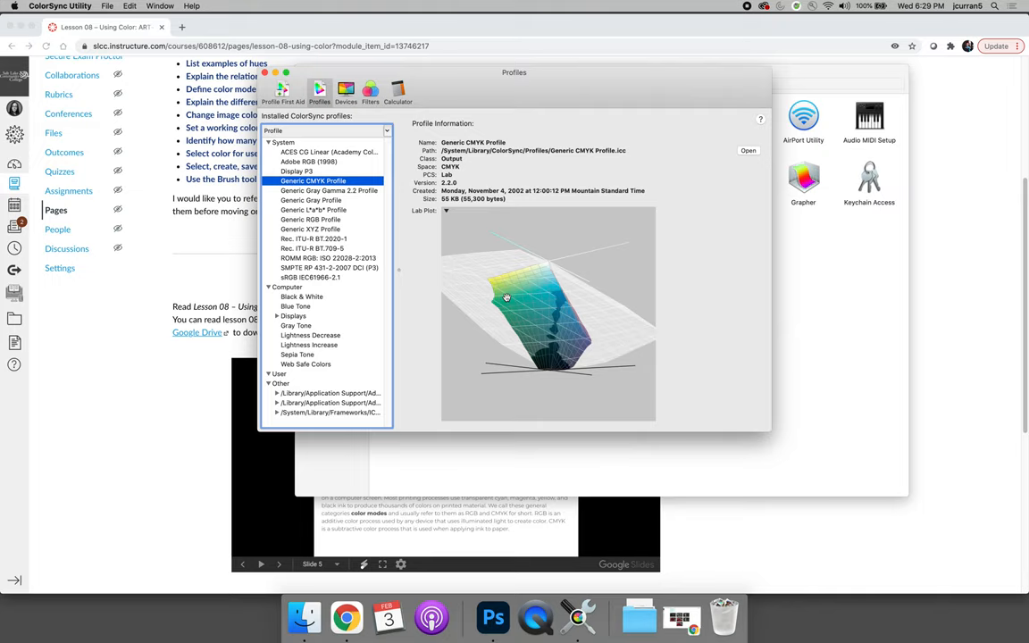
# - Turn the CMYK gamut flatter and edge-on against the overlay, ending upright
pyautogui.moveTo(505, 298); pyautogui.dragTo(576, 297)
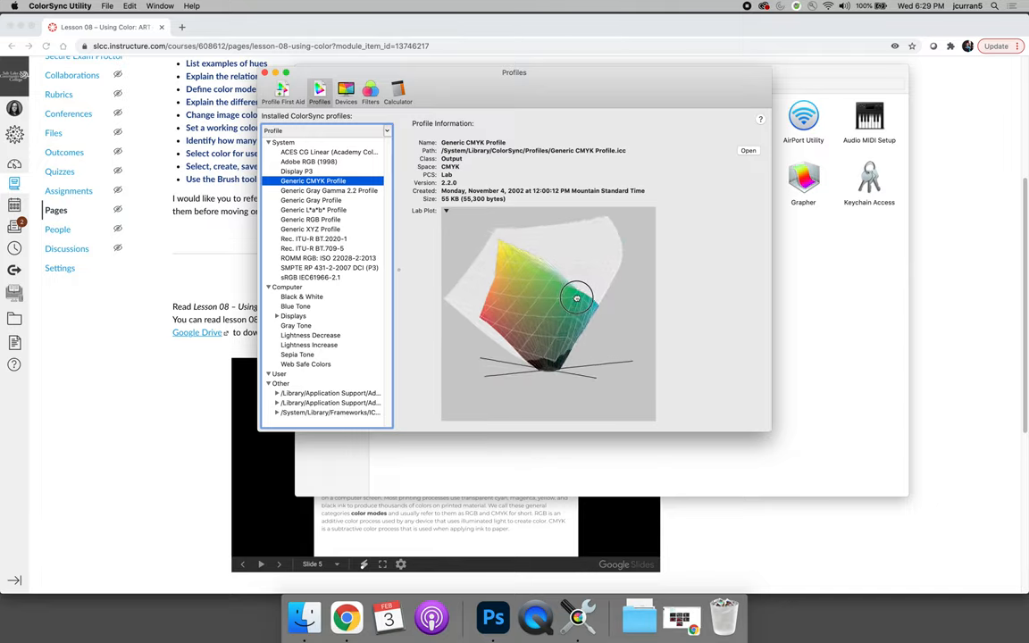
pyautogui.moveTo(576, 297); pyautogui.dragTo(611, 310)
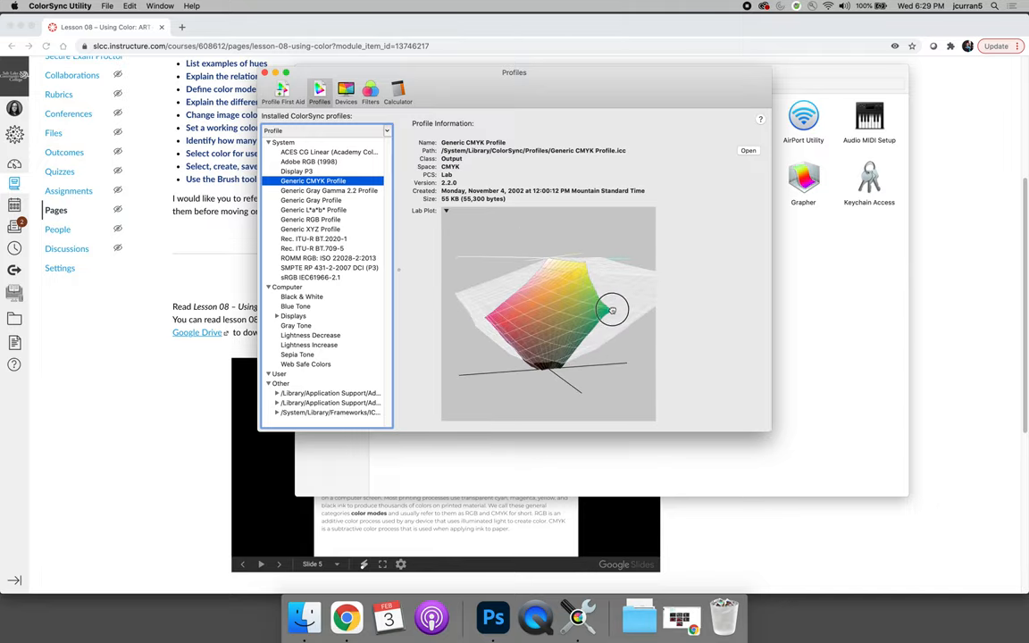
pyautogui.moveTo(612, 310); pyautogui.dragTo(495, 307)
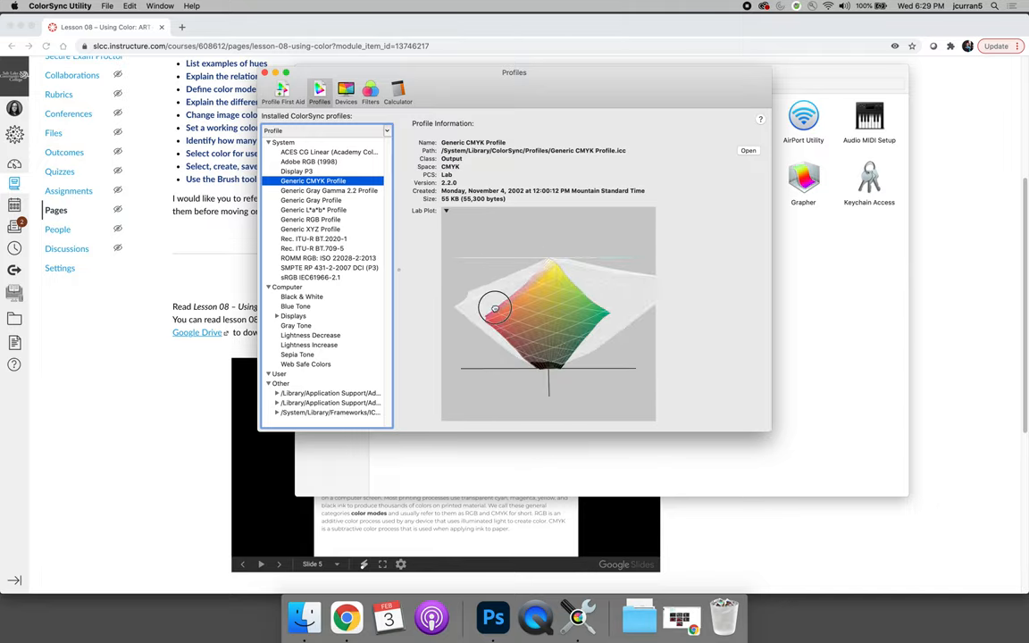
pyautogui.moveTo(500, 308); pyautogui.dragTo(446, 303)
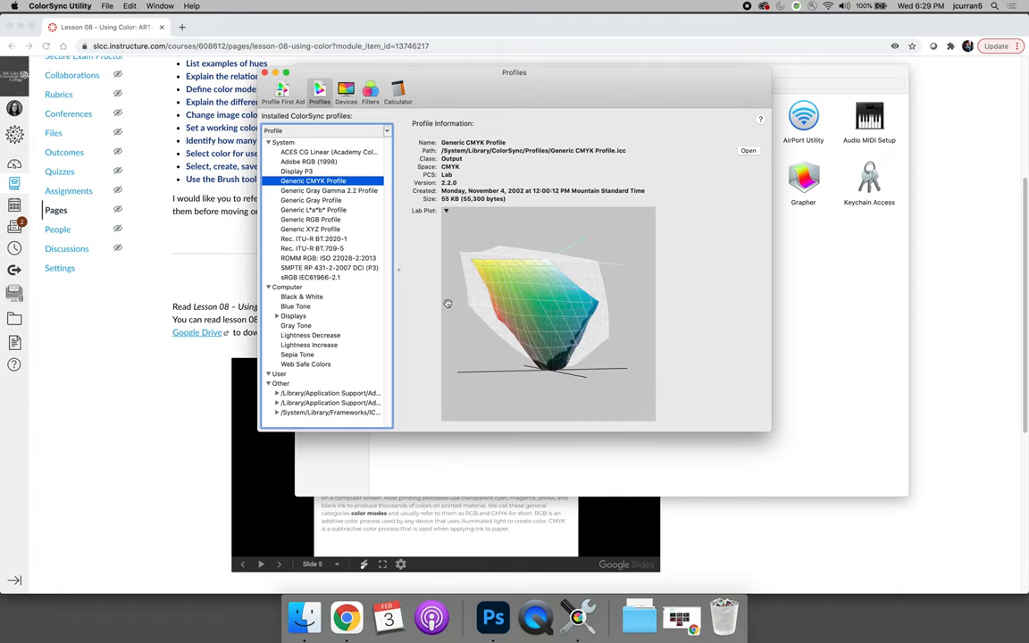